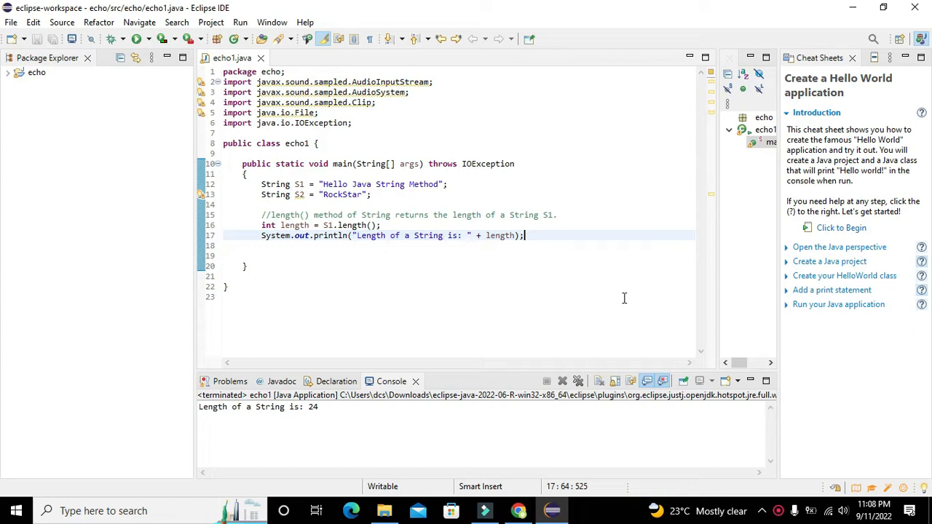
mouse_move(204, 102)
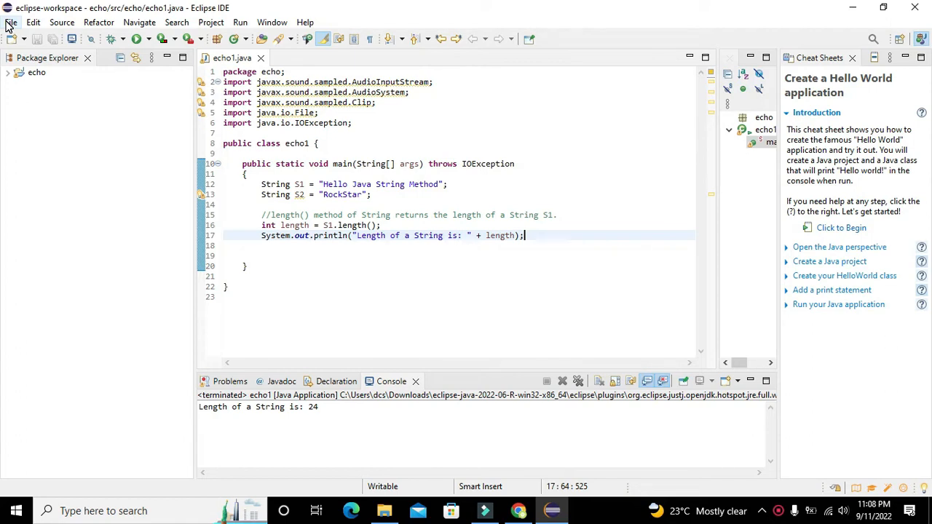
mouse_move(41, 68)
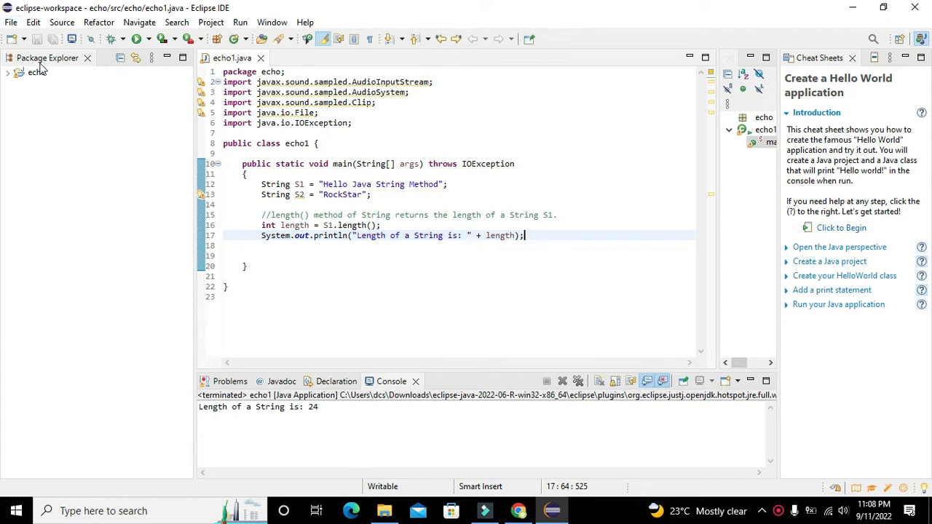
Delete the echo project via its context menu and confirm in Delete Resources
right_click(35, 73)
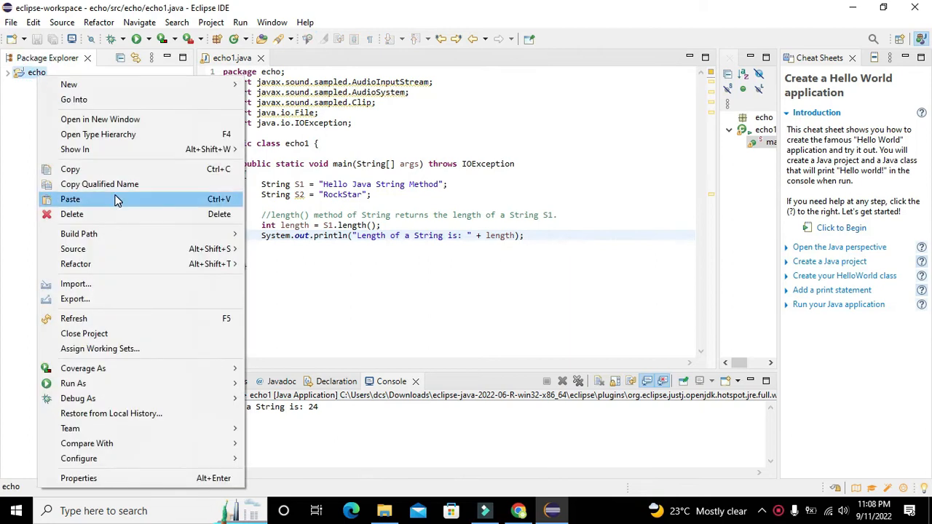
click(73, 214)
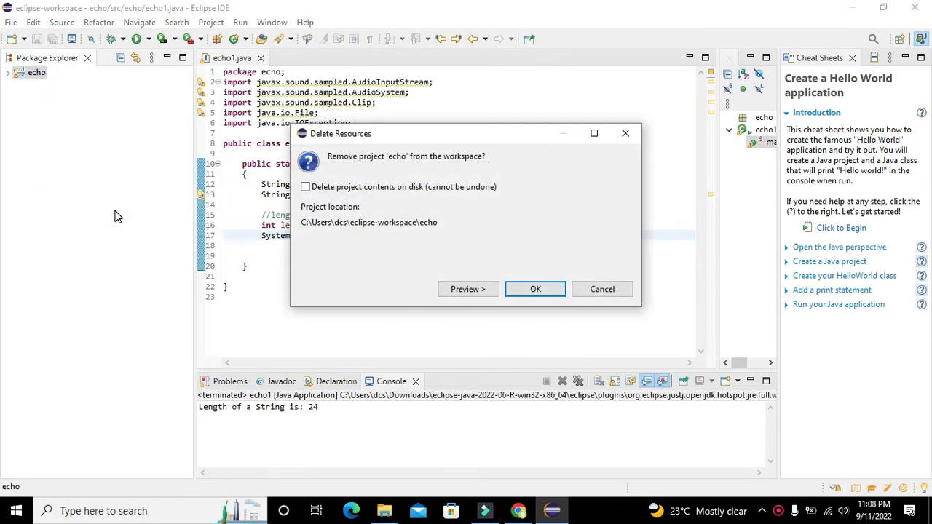
click(536, 288)
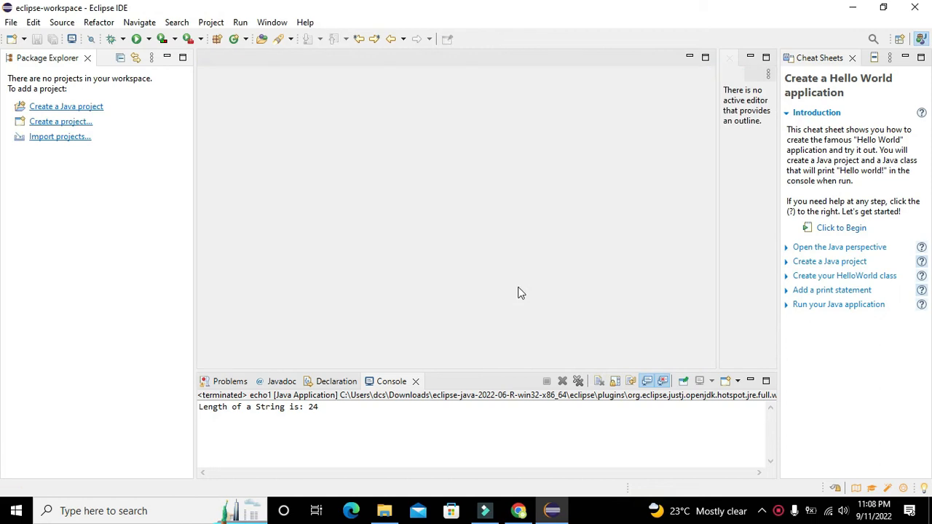
mouse_move(70, 128)
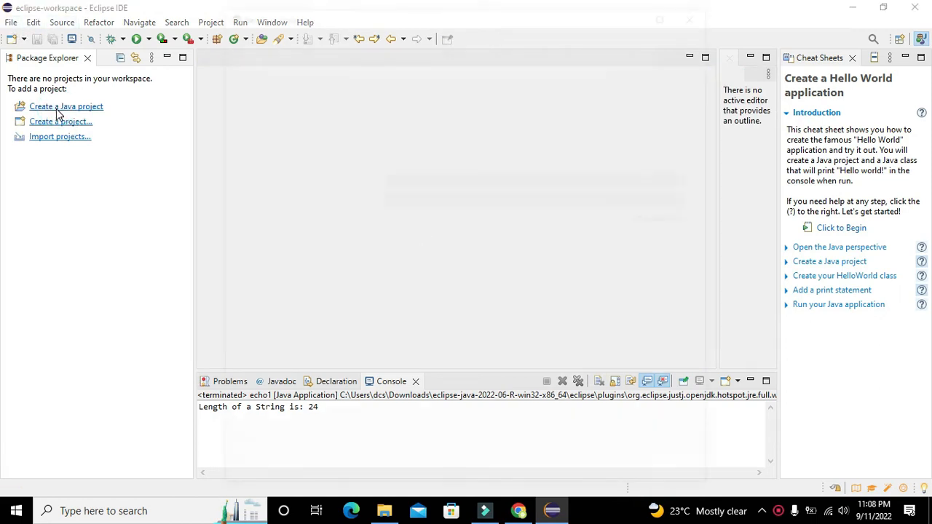
Create a Java project named hotel through the New Java Project wizard and finish it
click(65, 106)
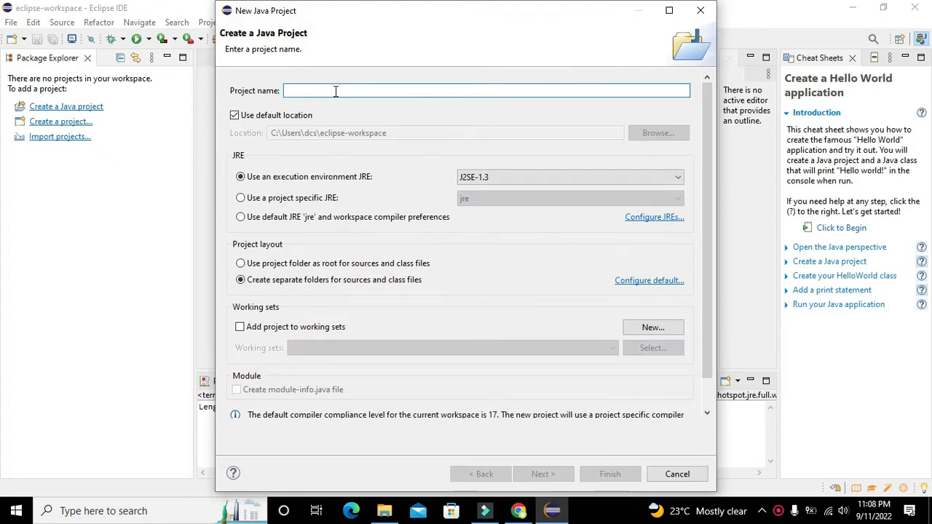
text(hotel)
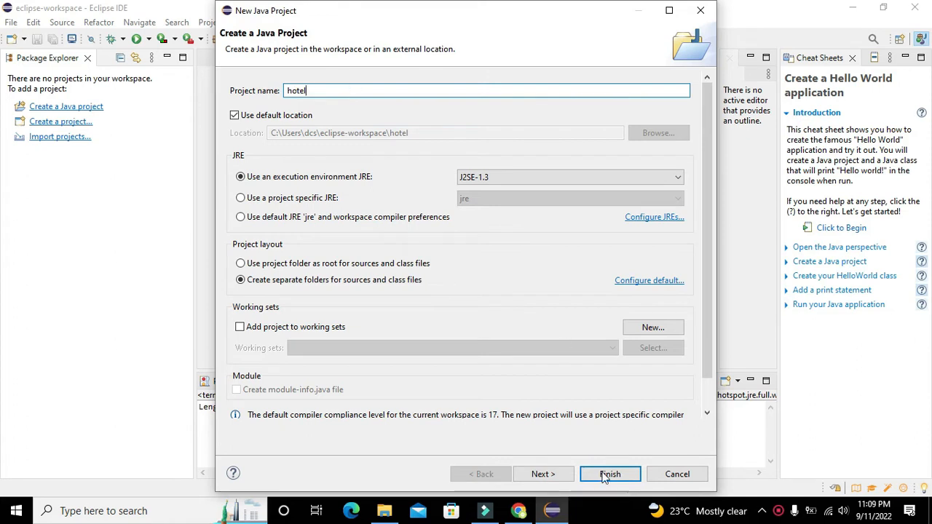
click(543, 474)
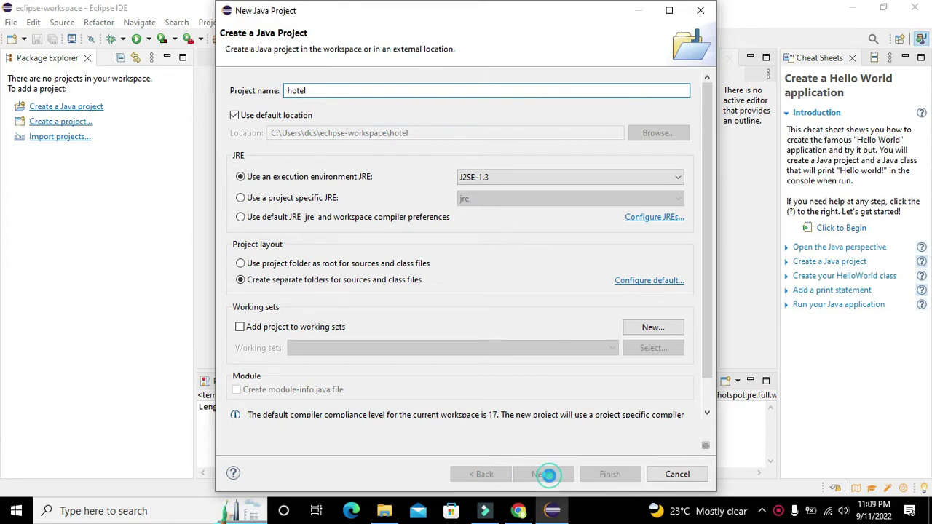
click(544, 474)
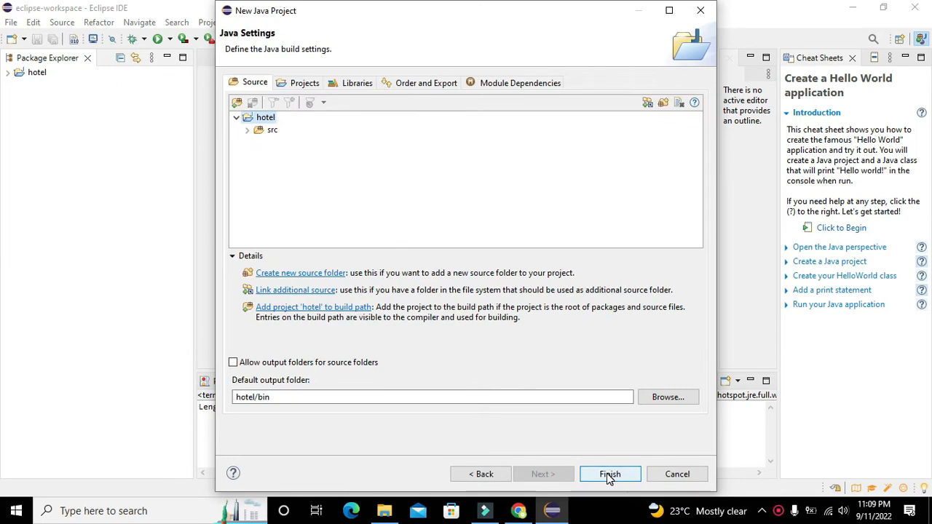
click(610, 475)
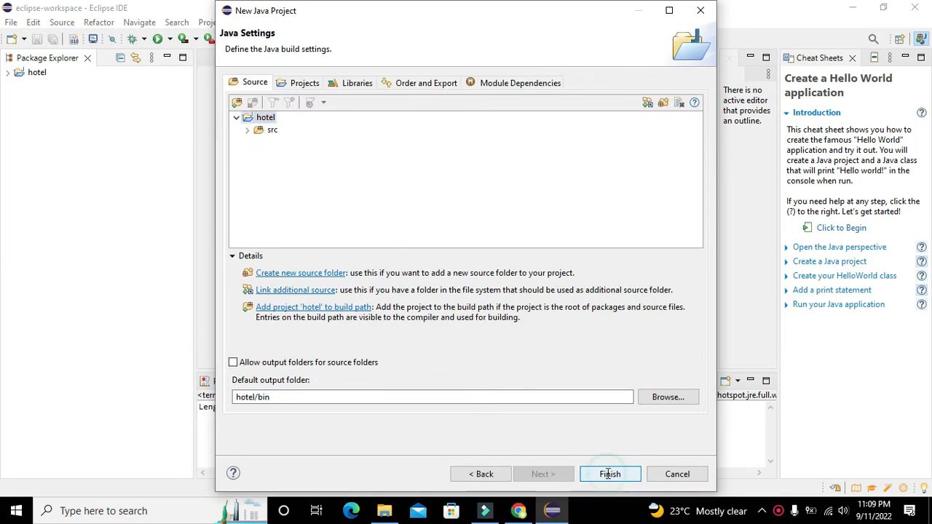
click(610, 475)
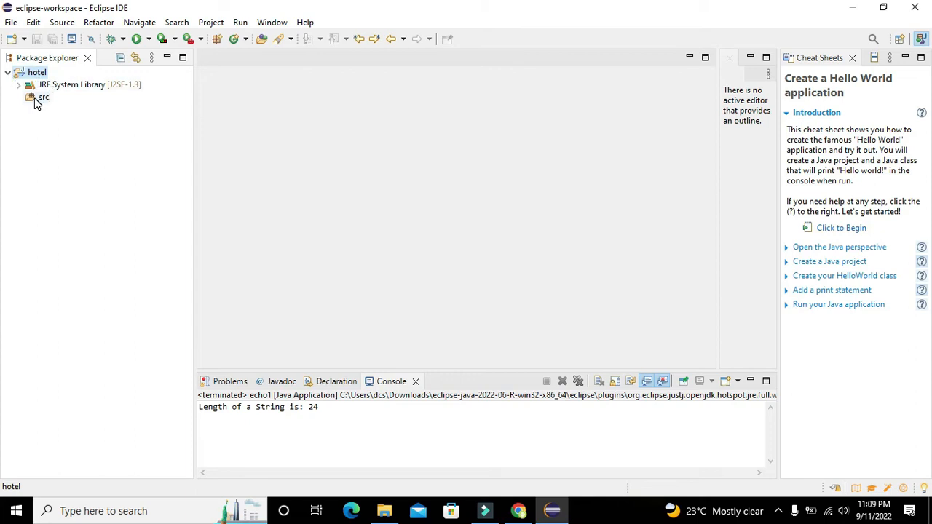
Create class echo3 under src with a public static void main stub
right_click(42, 99)
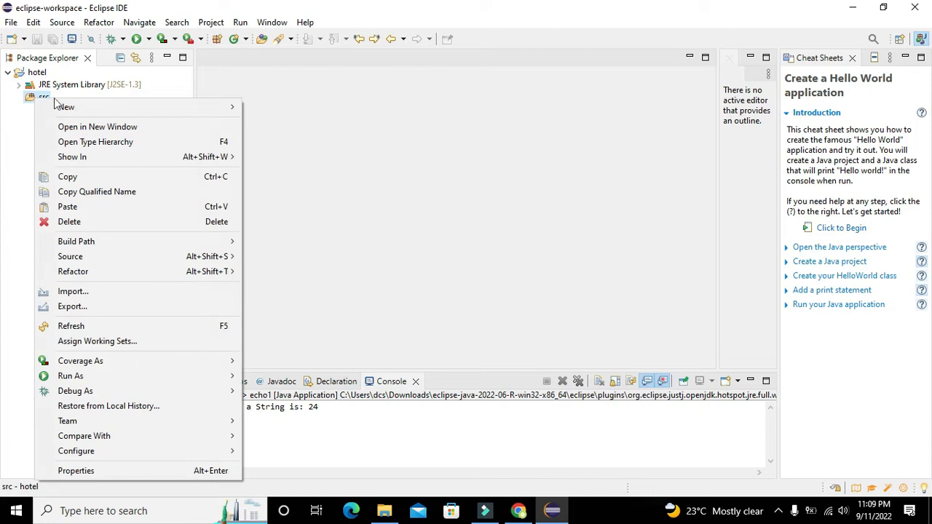
mouse_move(65, 108)
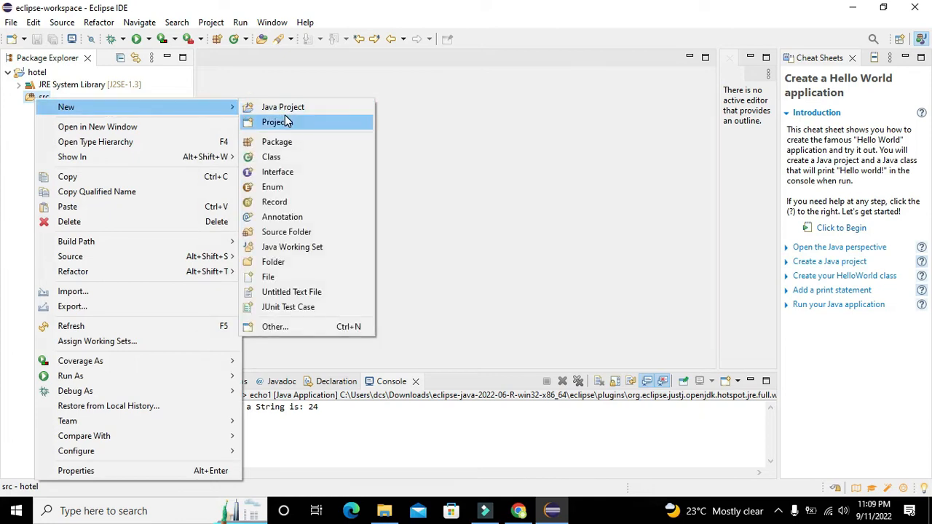
click(271, 157)
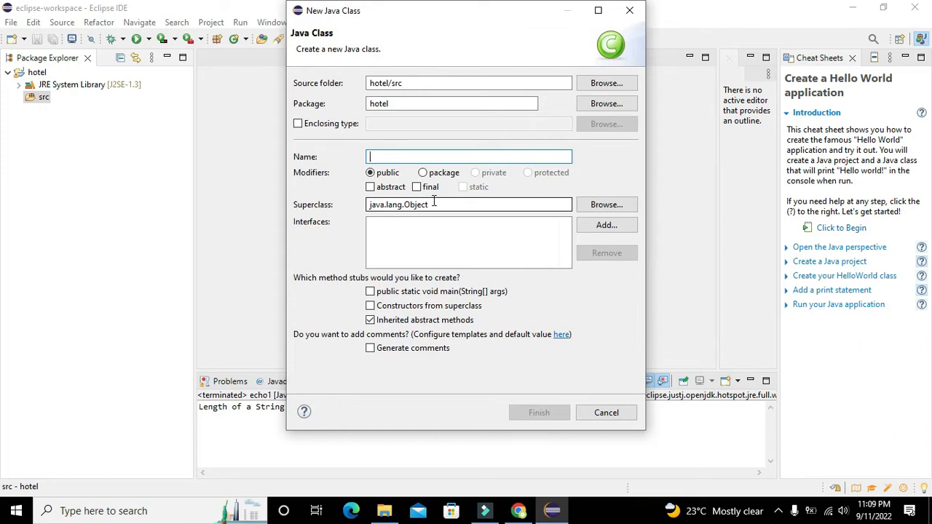
text(echo3)
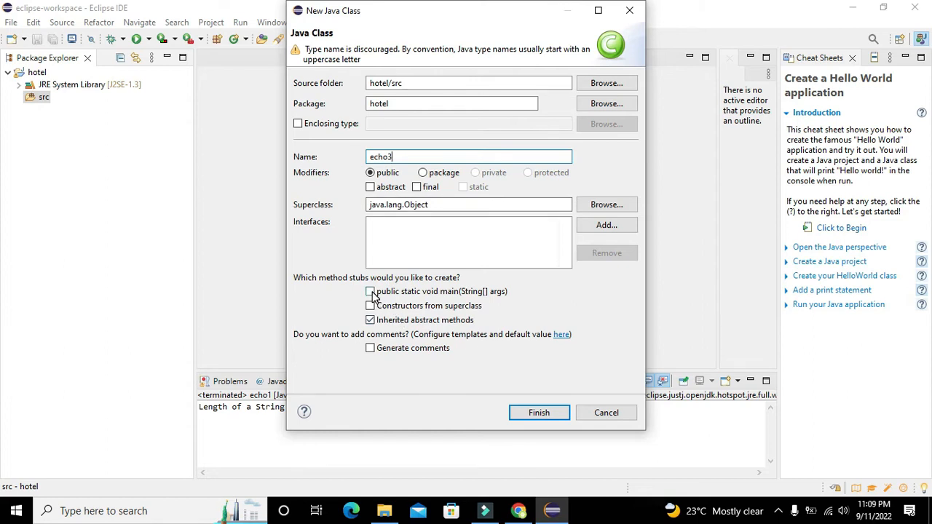
click(370, 291)
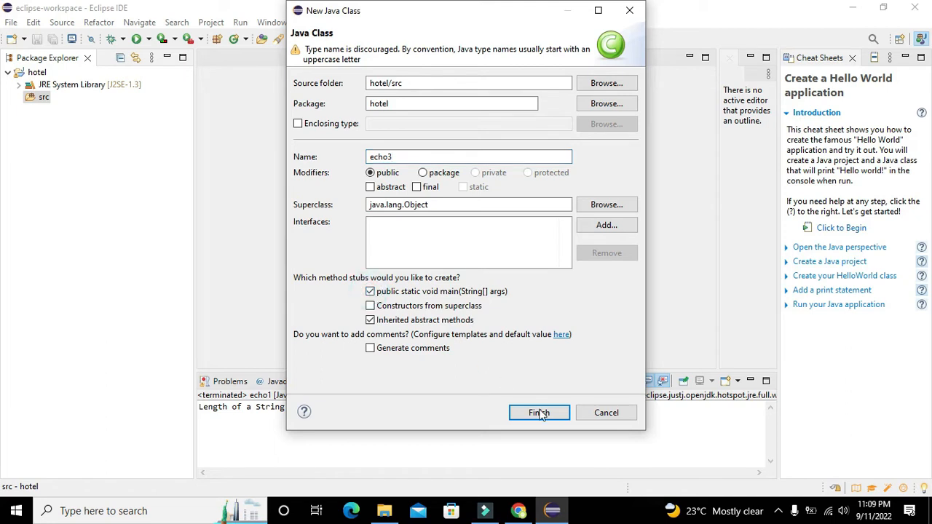
click(538, 412)
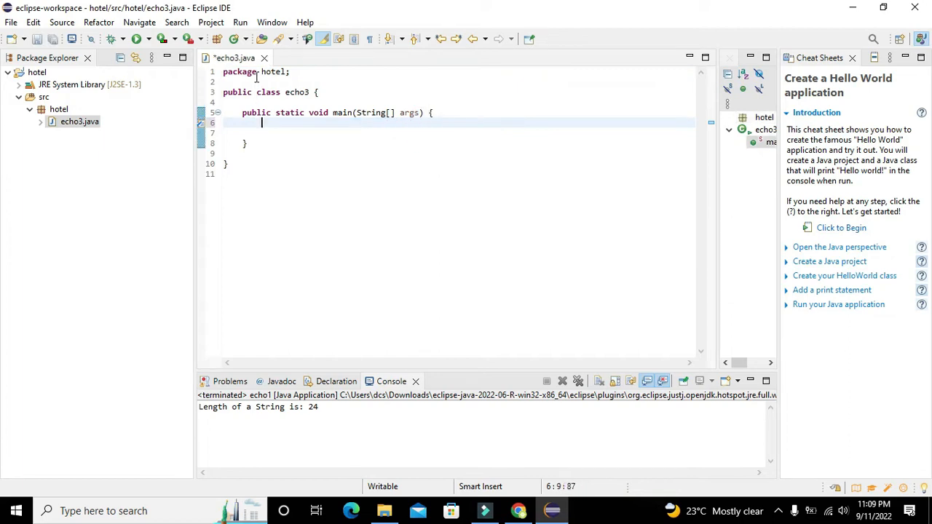
Save, then write String d="alpha"; inside main's braces
key(ctrl+s)
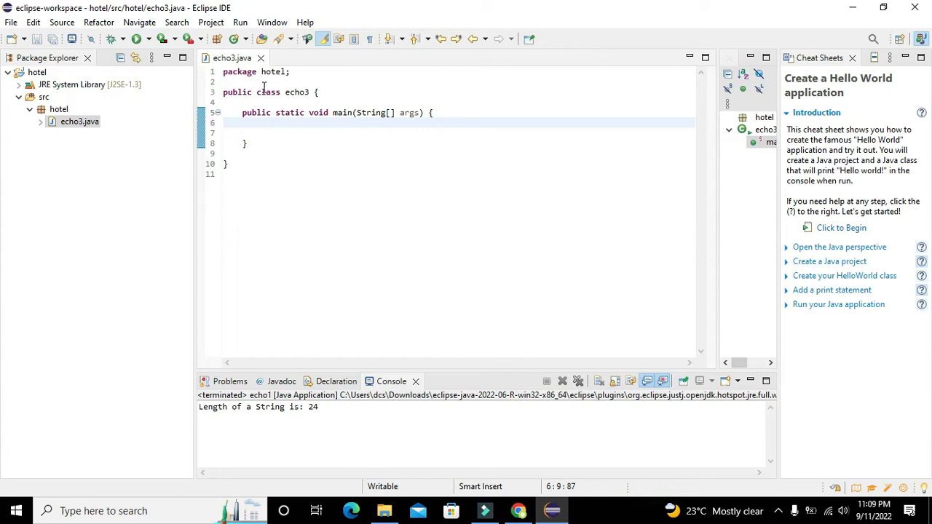
double_click(297, 91)
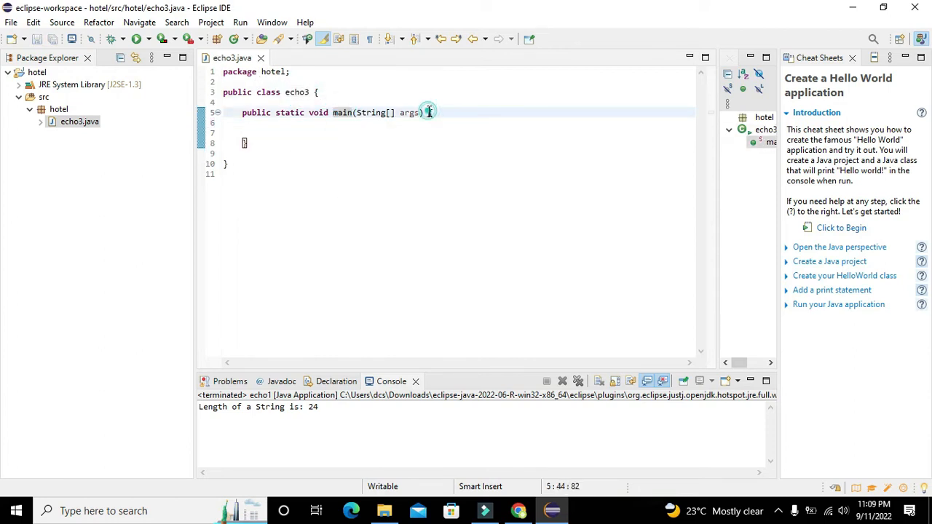
key(Enter)
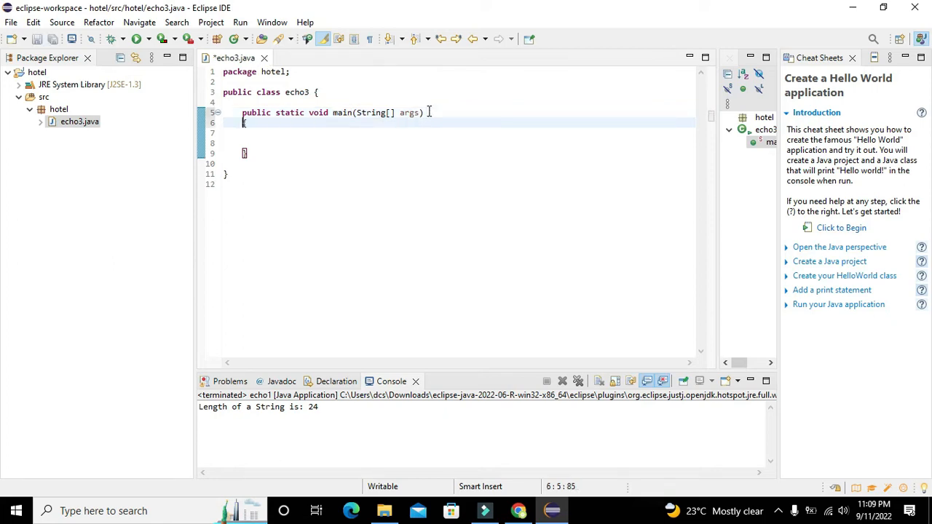
key(Enter)
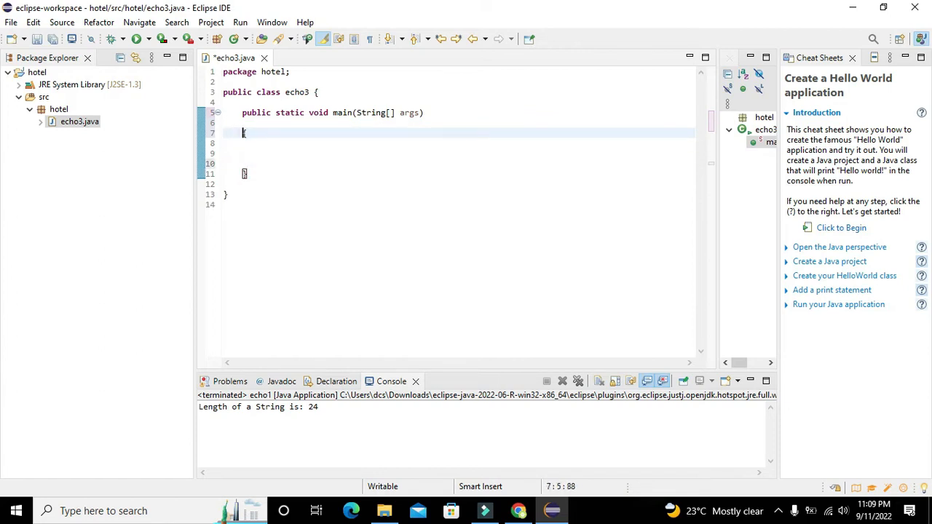
text({)
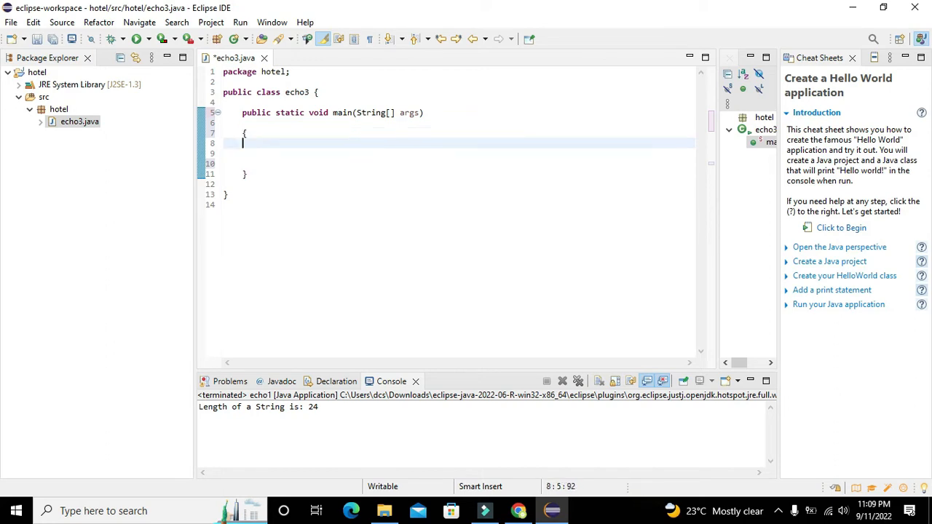
text(Str)
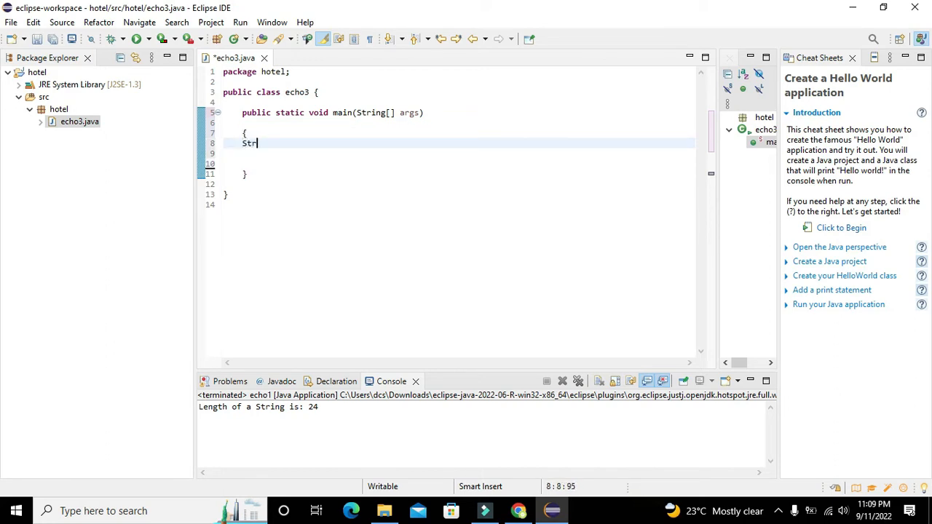
text(ing)
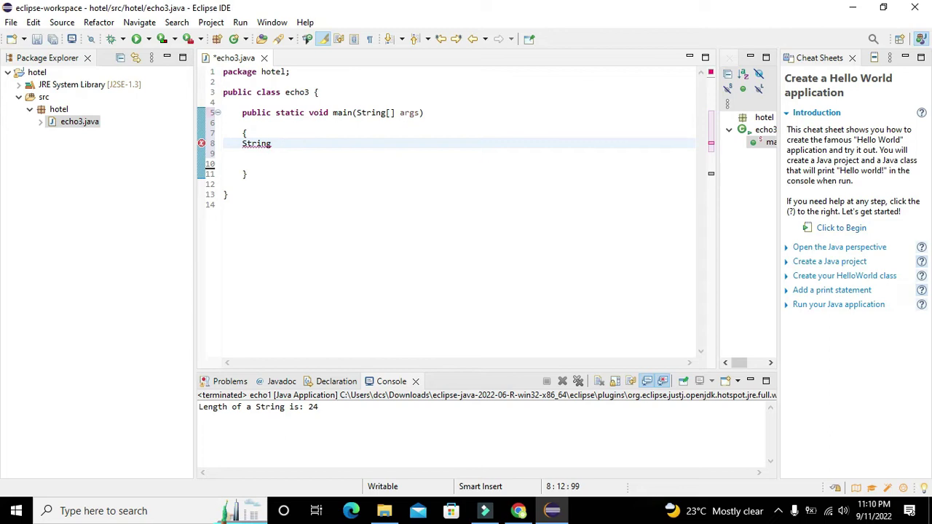
text(d="";)
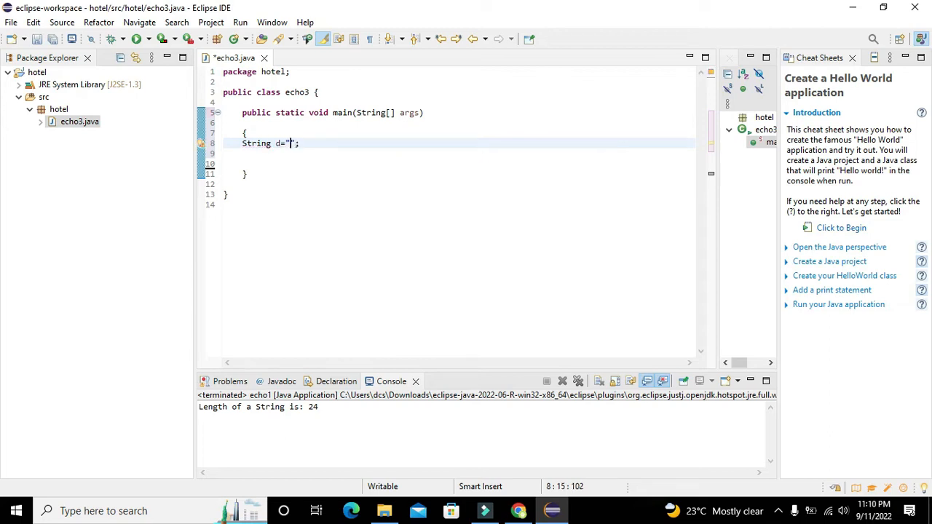
text(alpha)
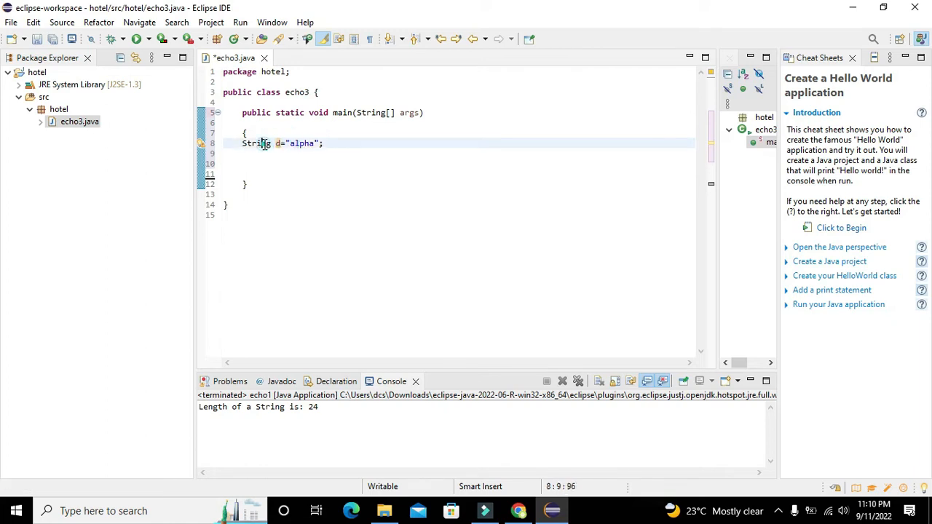
double_click(299, 144)
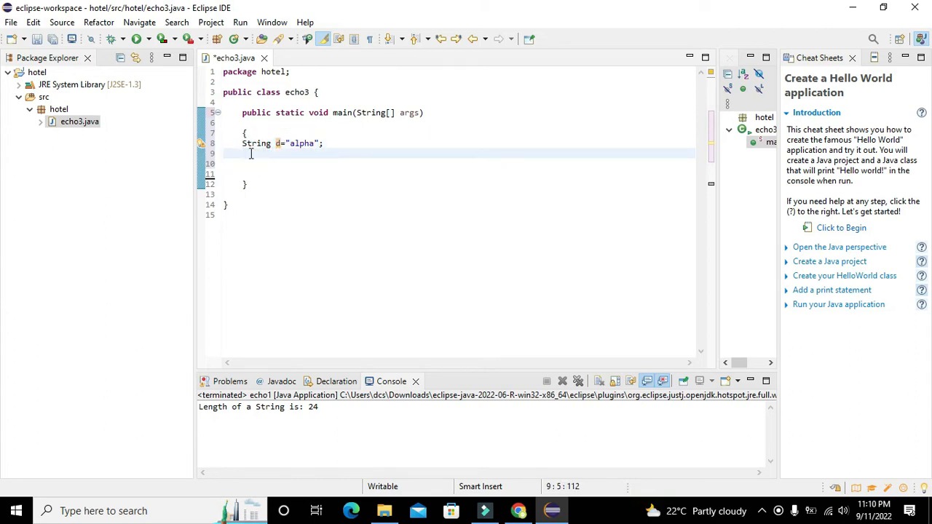
Write int h=d.length(); using content assist for the length() call
text(int)
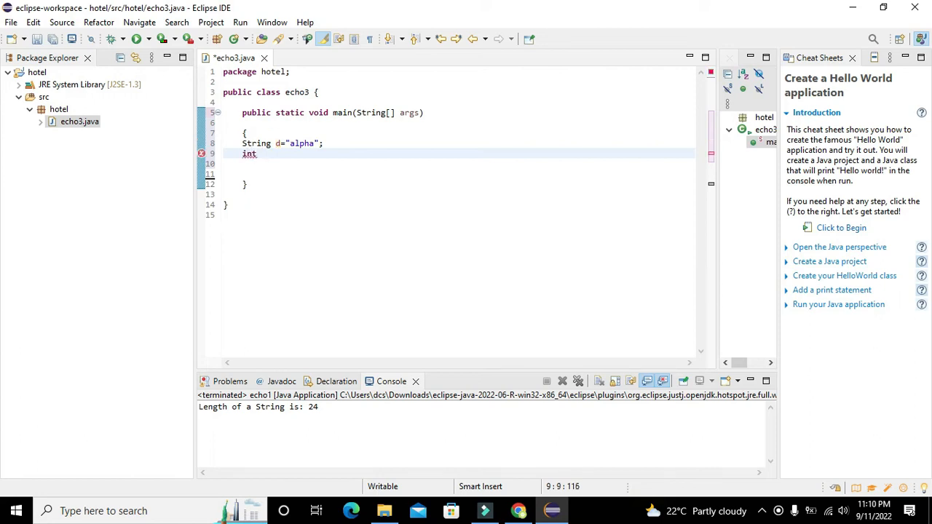
text(h=d)
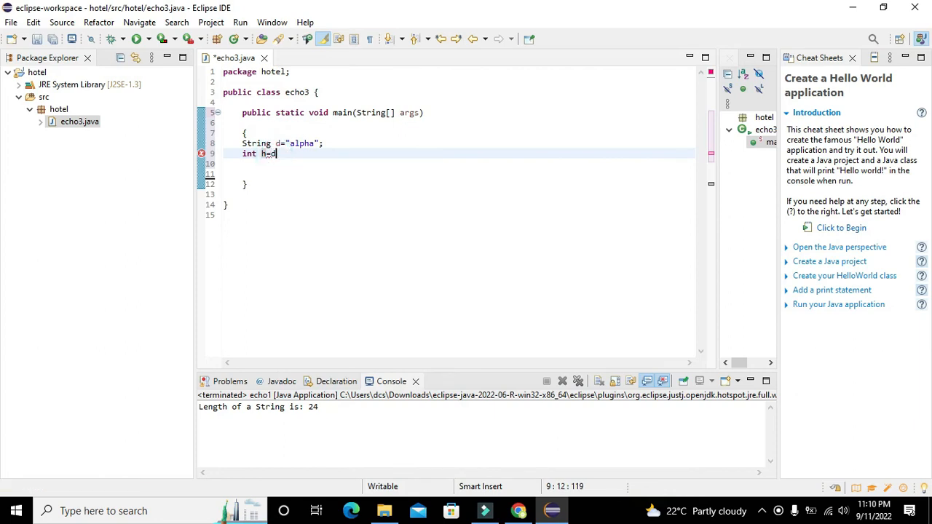
text(.)
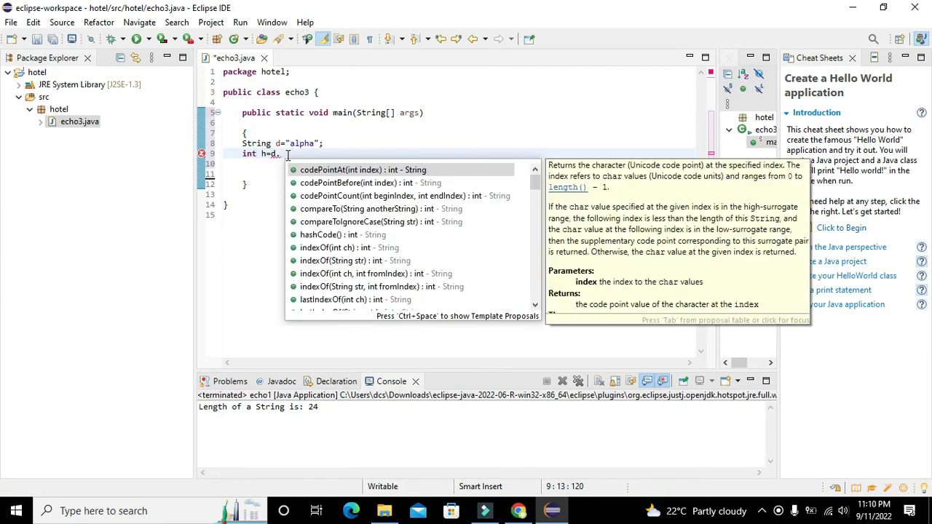
text(Le)
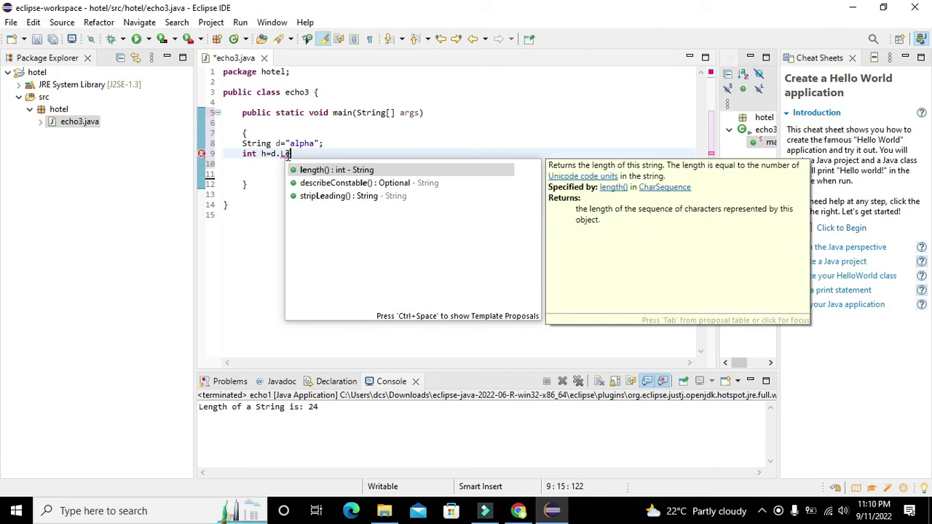
click(334, 168)
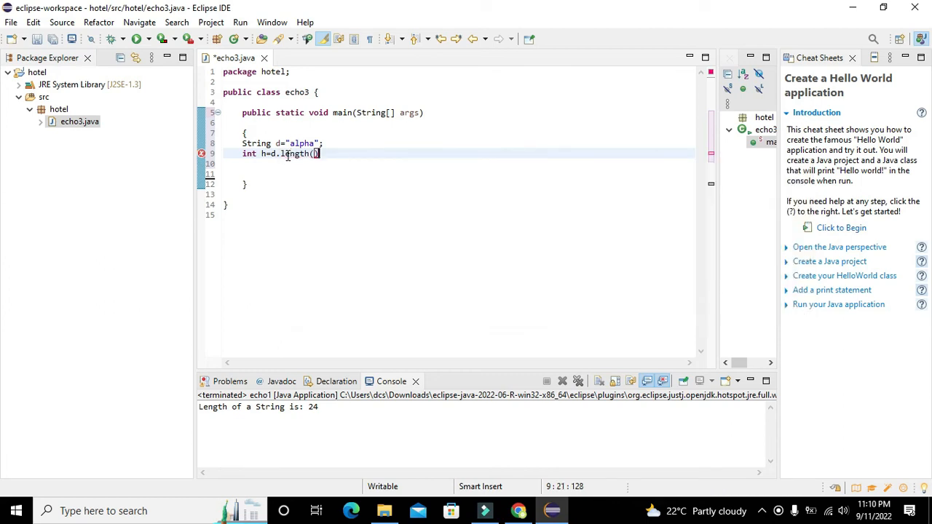
text(;)
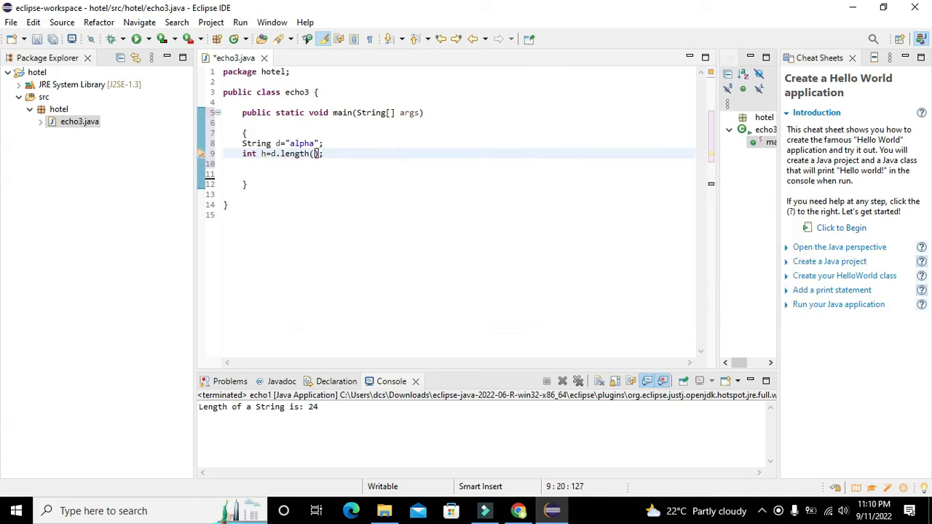
text(d)
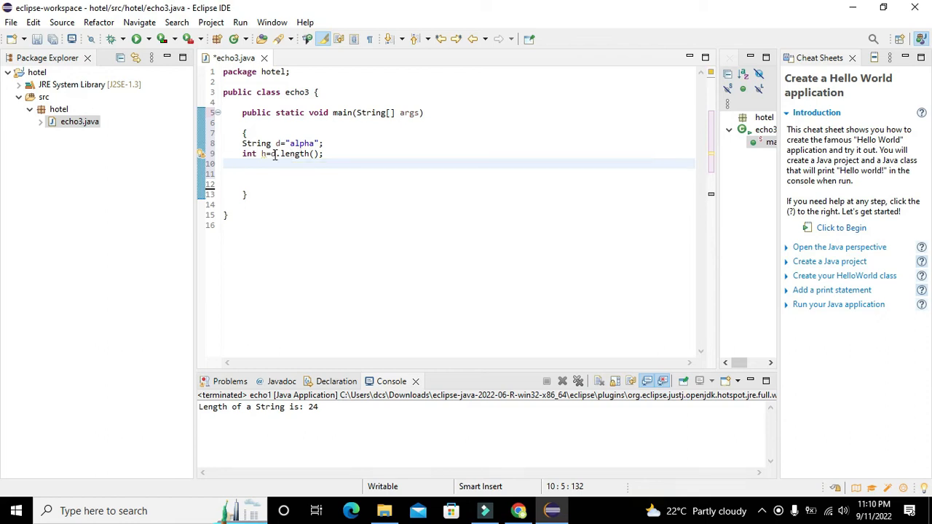
double_click(294, 154)
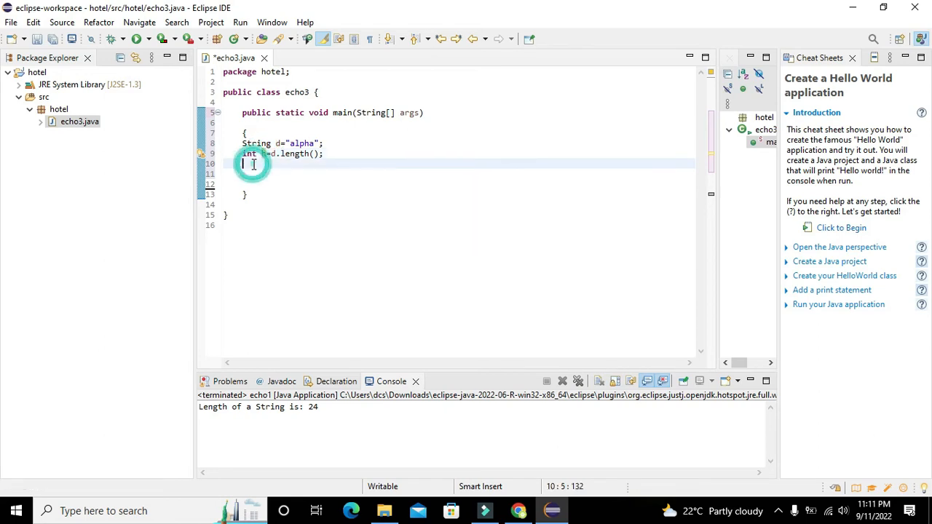
Add System.out.println(h); and run echo3 to print the length in the console
text(Serial.)
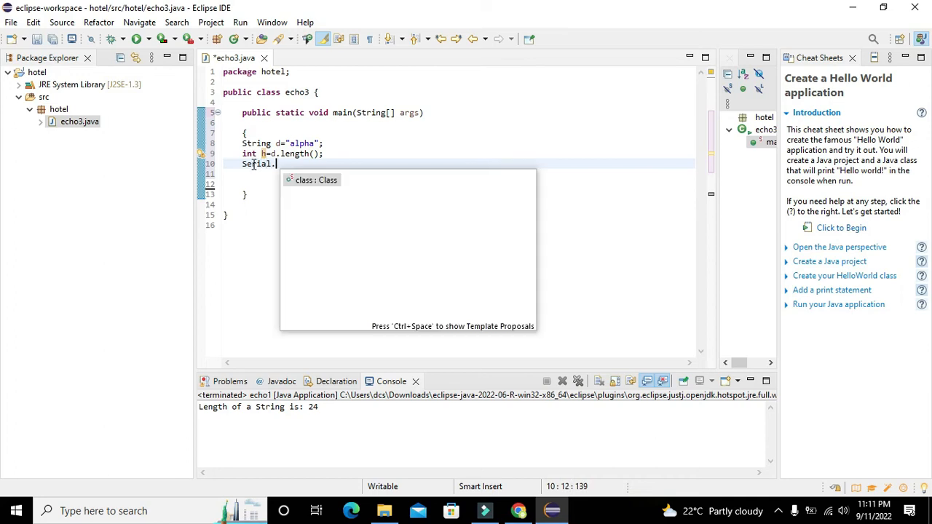
text(out.print)
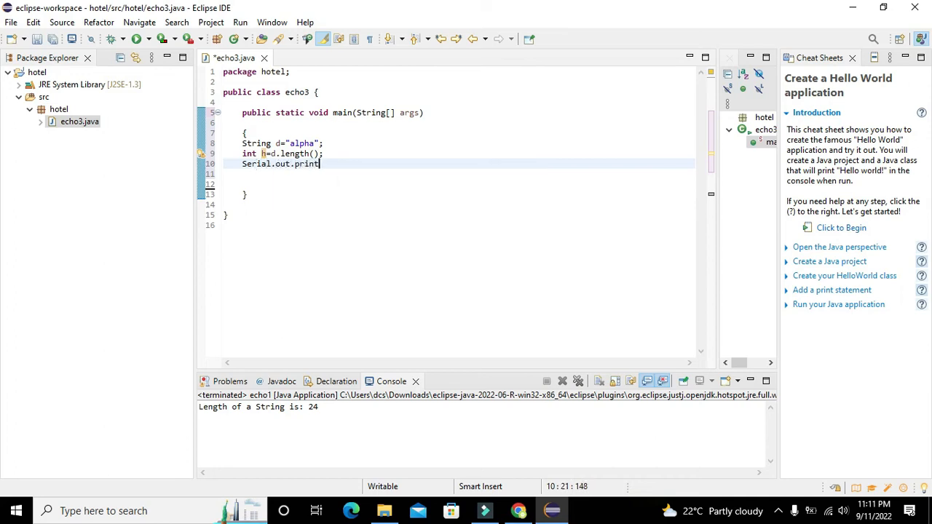
text(ln();)
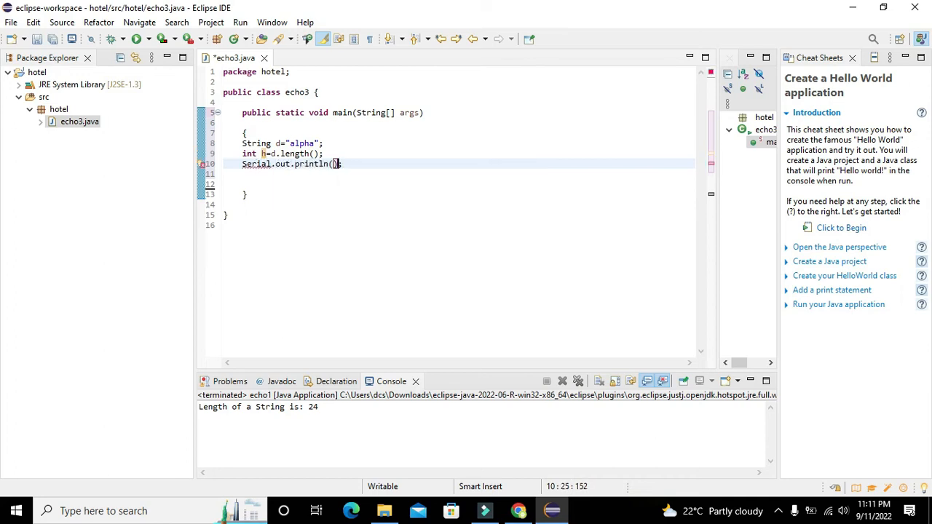
text(h)
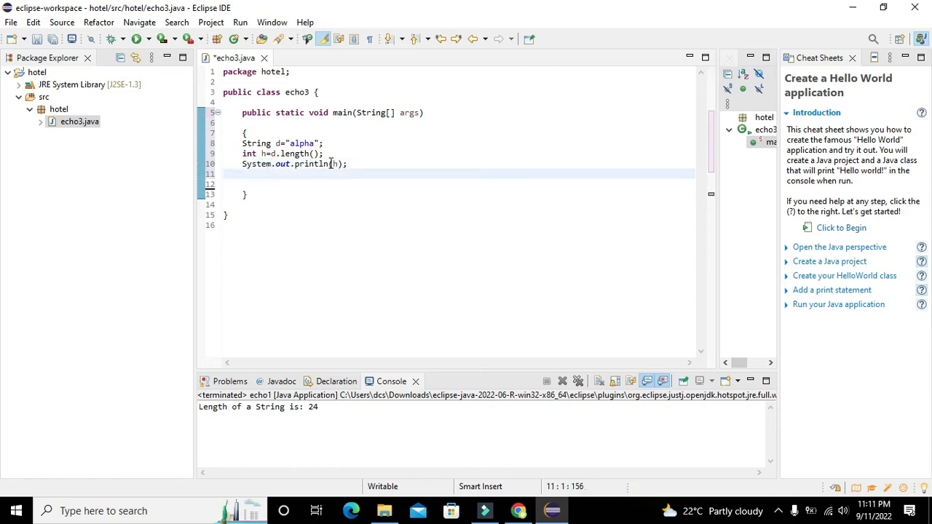
click(131, 40)
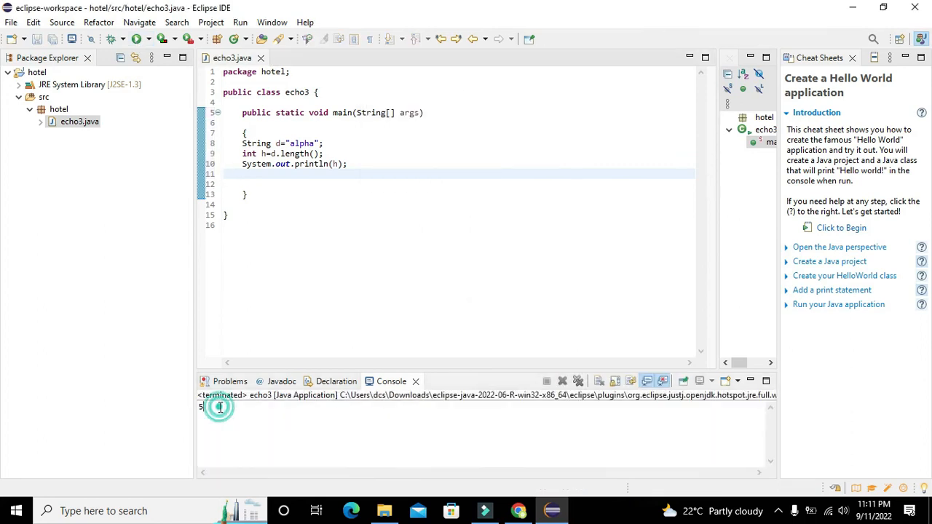
Lengthen the alpha string with spaces, rerun echo3 with Save and Launch so 11 prints, and highlight the string
click(313, 143)
text(__)
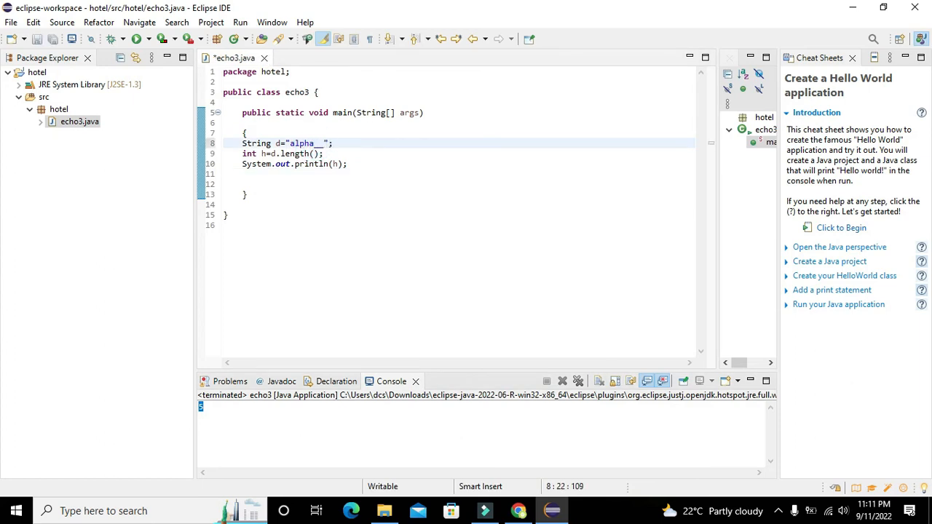
text(" ")
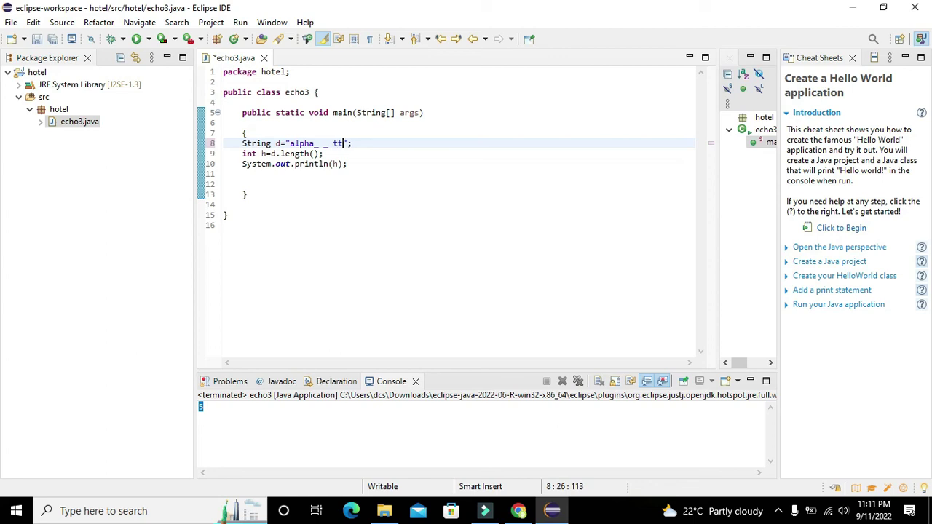
click(134, 43)
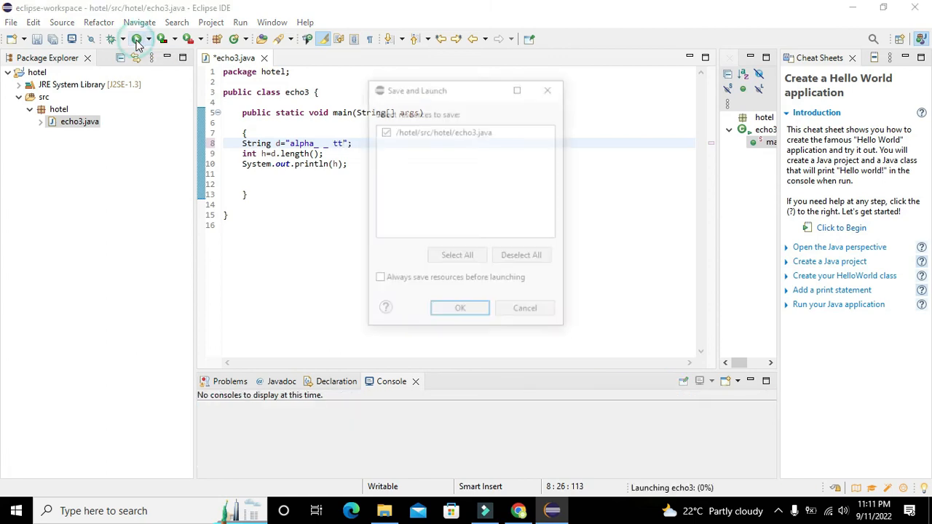
click(460, 309)
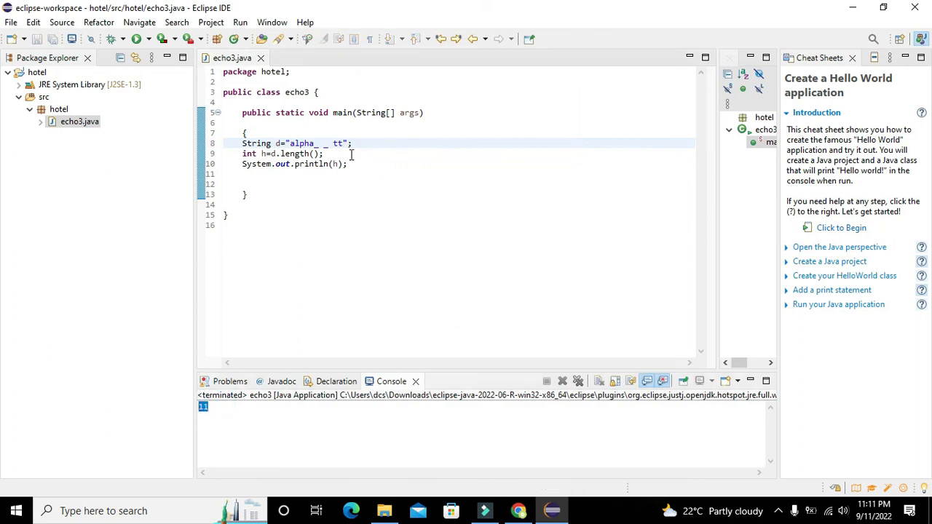
drag(289, 144, 342, 144)
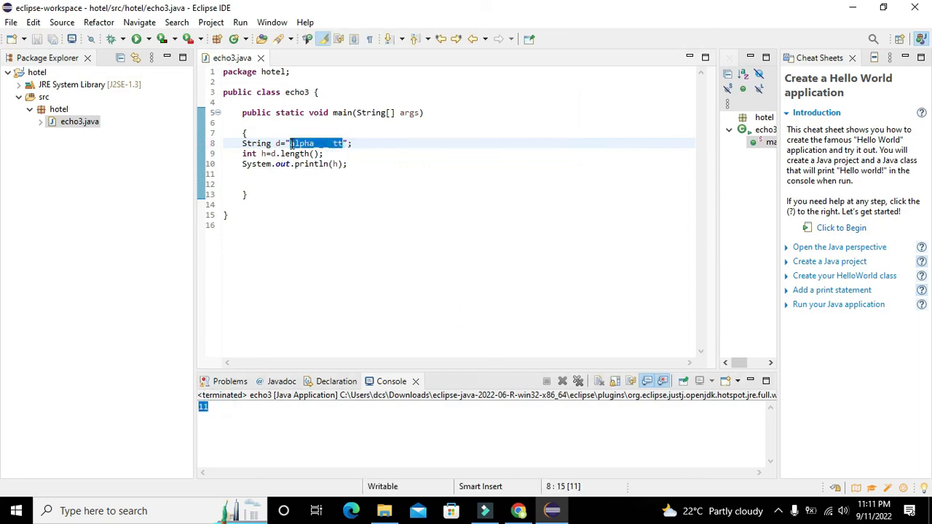
double_click(300, 143)
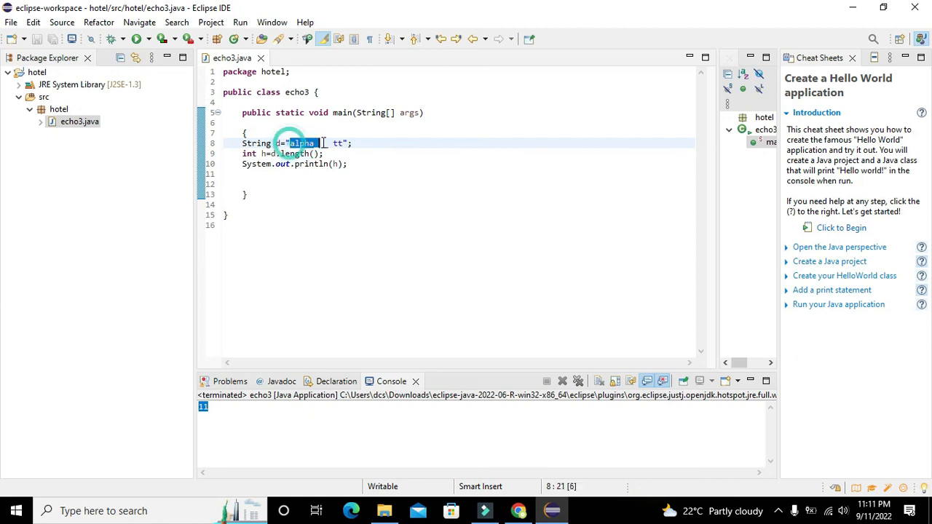